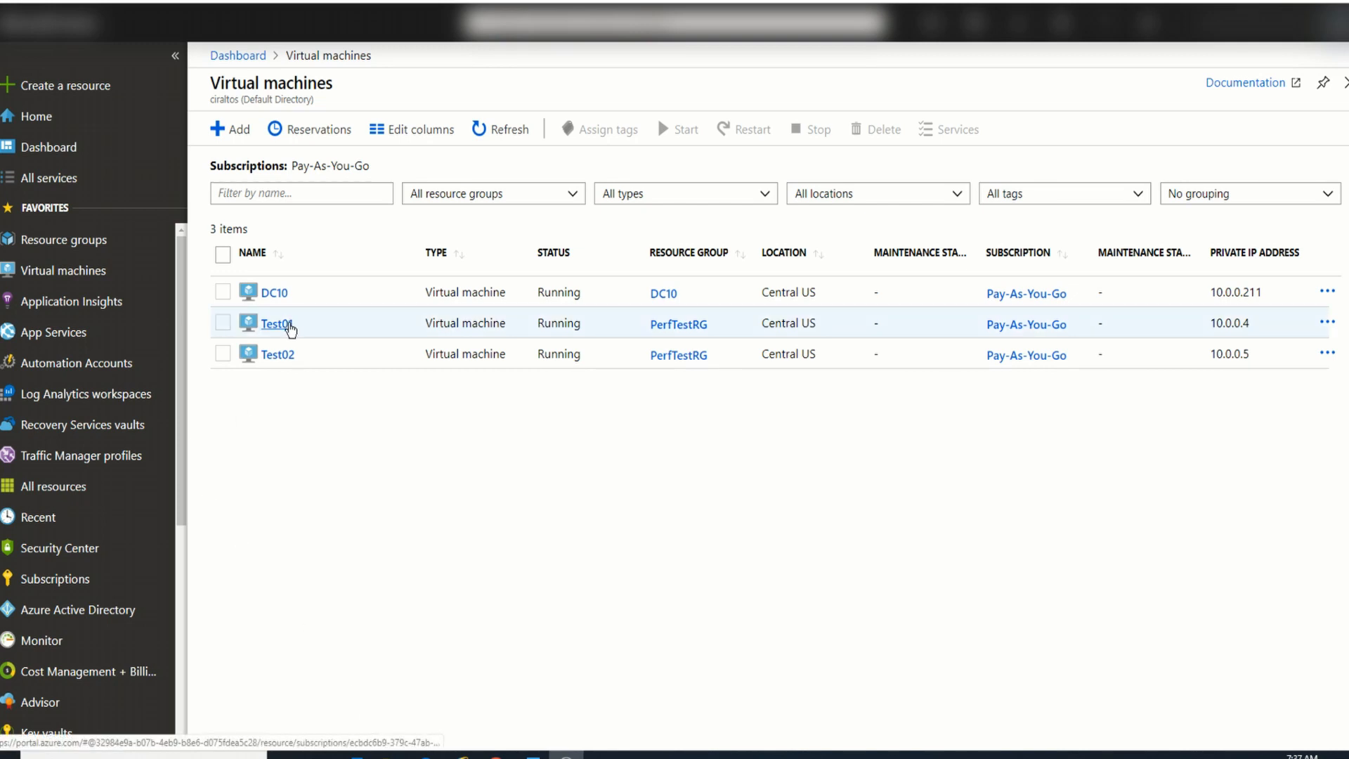
Step: Show Test01's overview with its Support + troubleshooting menu section in view
{"action": "left_click", "coordinate": [276, 324]}
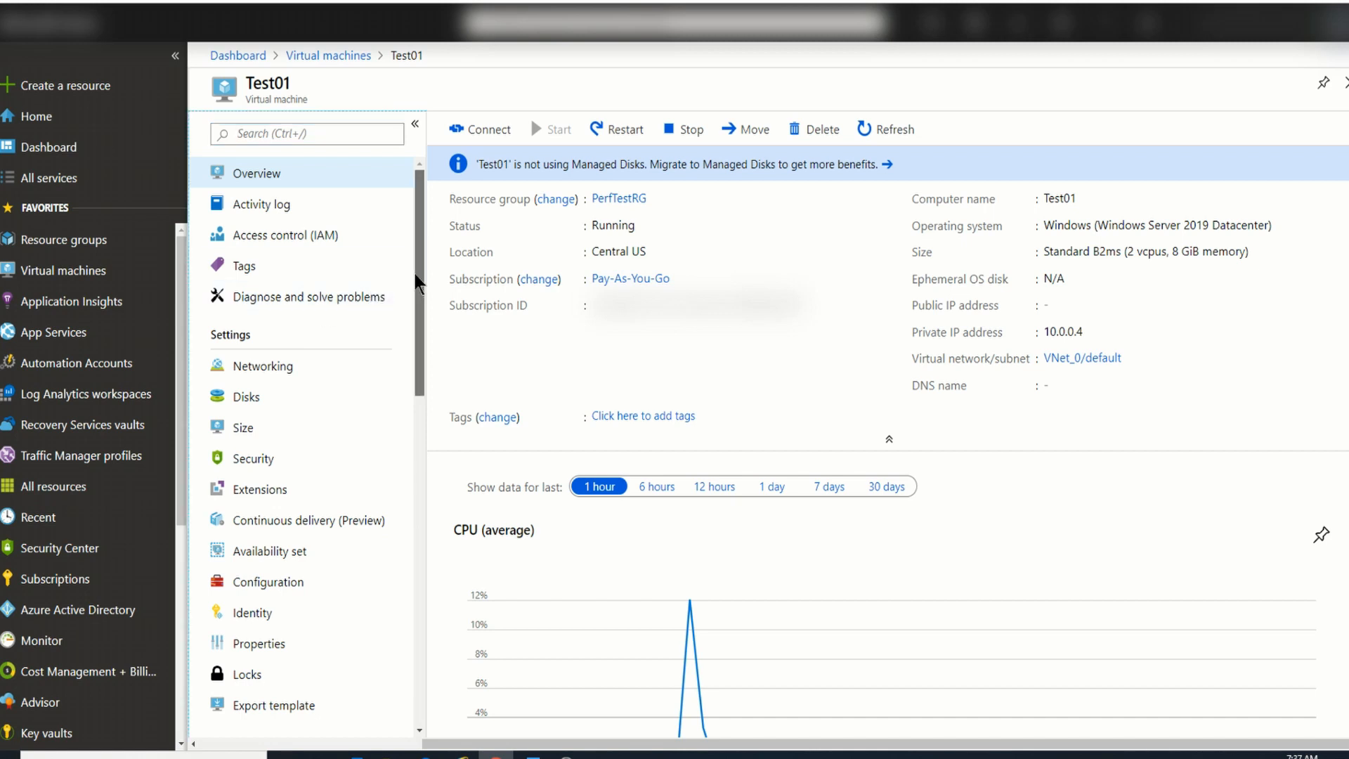
{"action": "scroll", "scroll_direction": "down", "scroll_amount": 3}
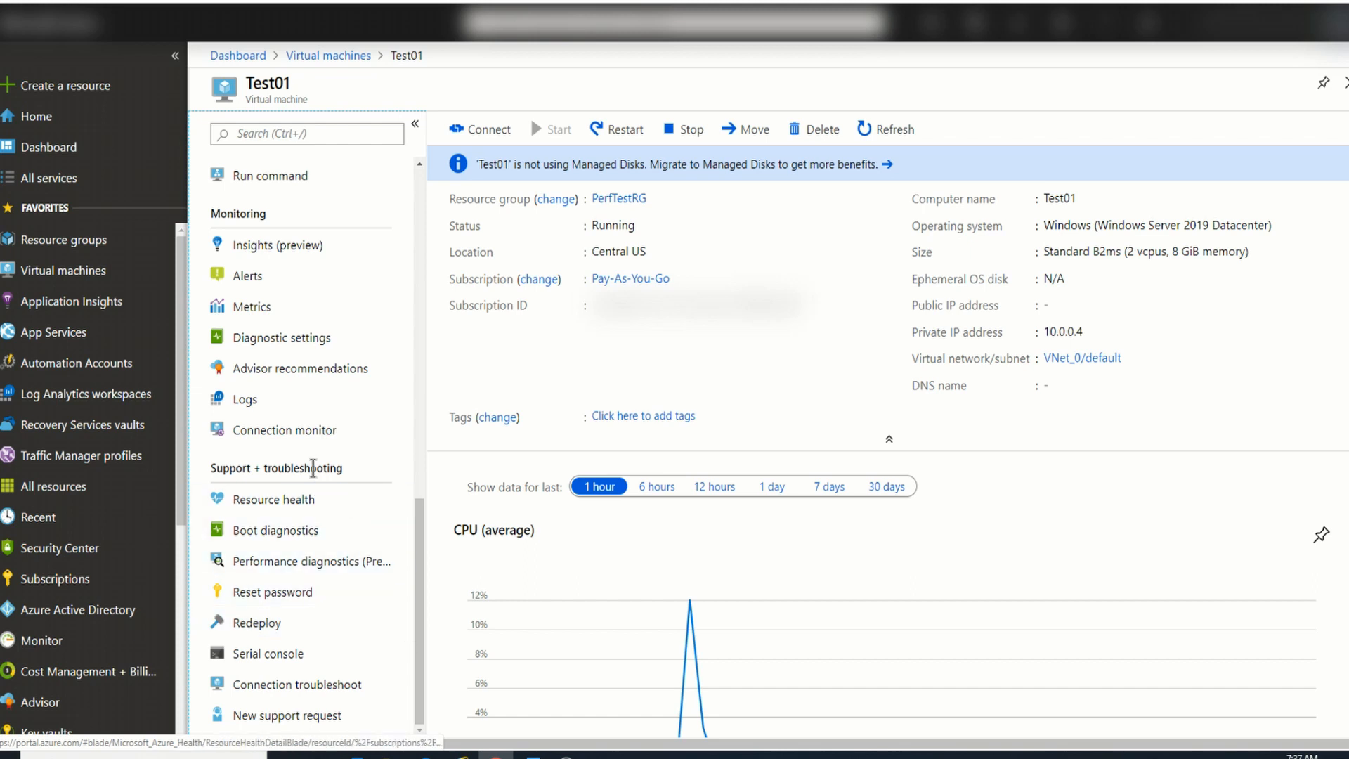
{"action": "left_click", "coordinate": [256, 623]}
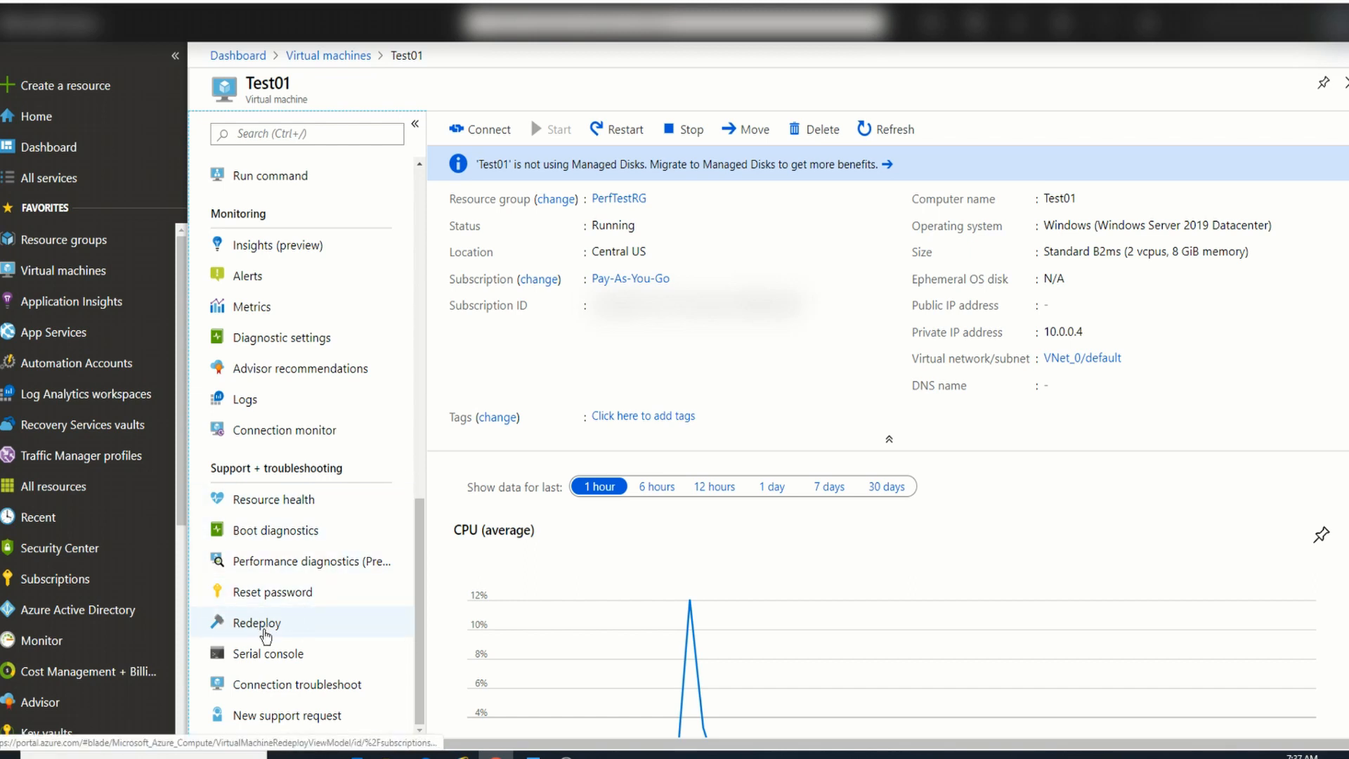
Step: Redeploy Test01 from its Redeploy blade so it moves to a new Azure host
{"action": "left_click", "coordinate": [255, 622]}
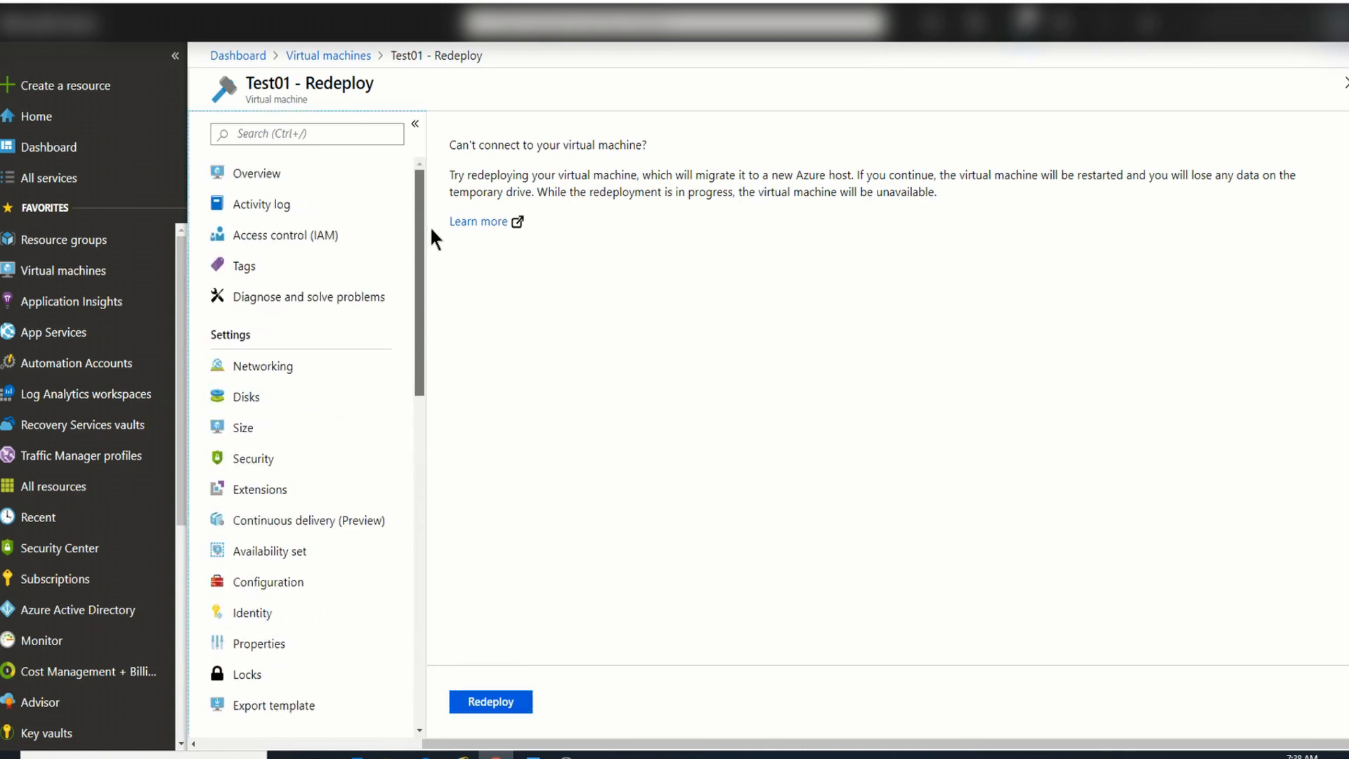
{"action": "left_click", "coordinate": [256, 173]}
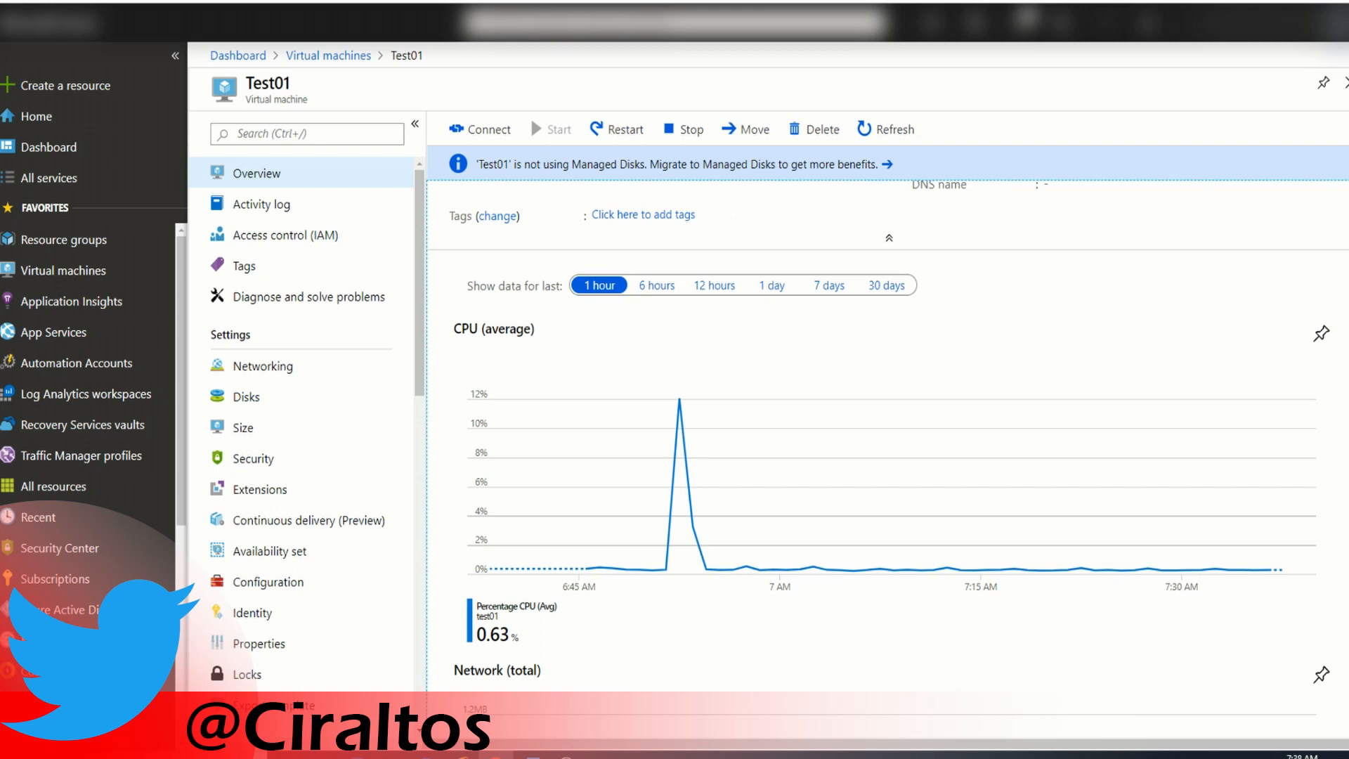
{"action": "mouse_move", "coordinate": [1173, 324]}
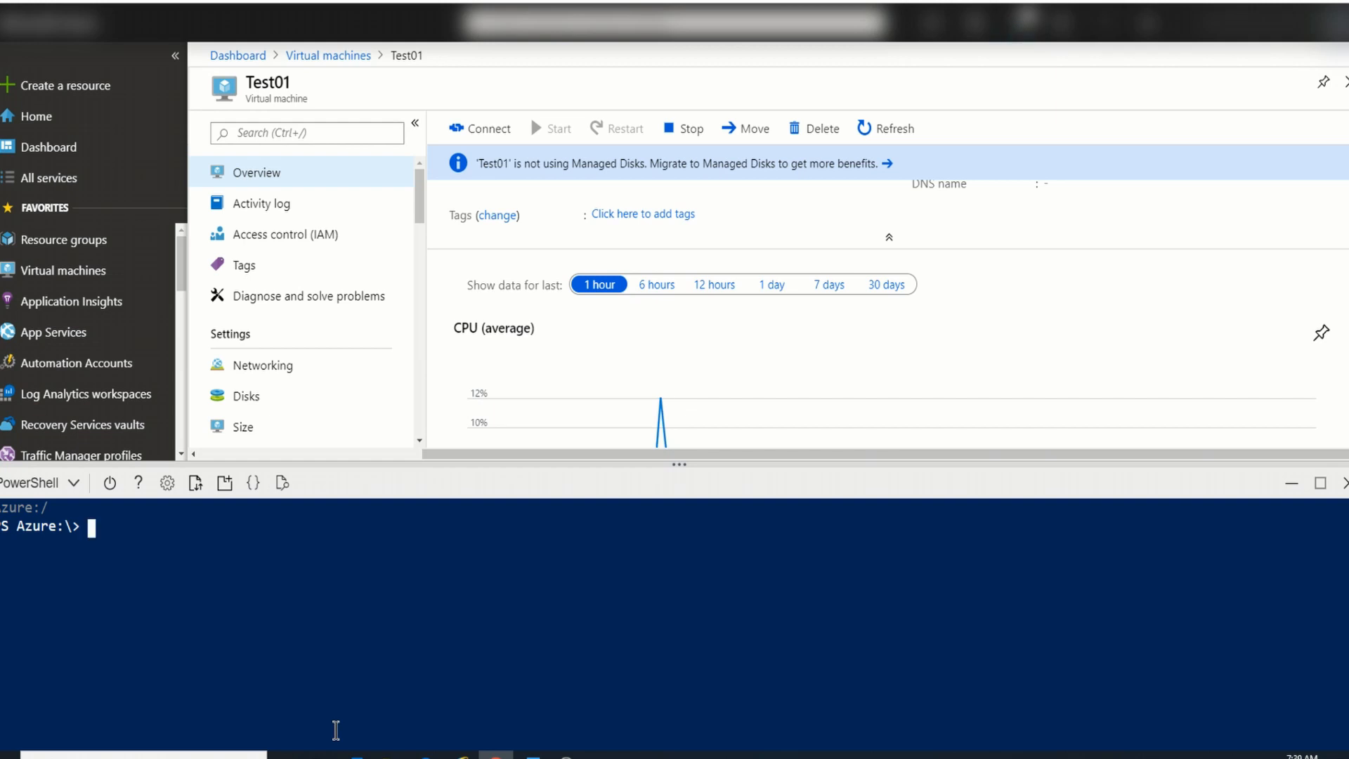
Step: Enter Set-AzVM -ResourceGroupName PerfTestRG -Name Test02 -Redeploy in Cloud Shell
{"action": "type", "text": "set-"}
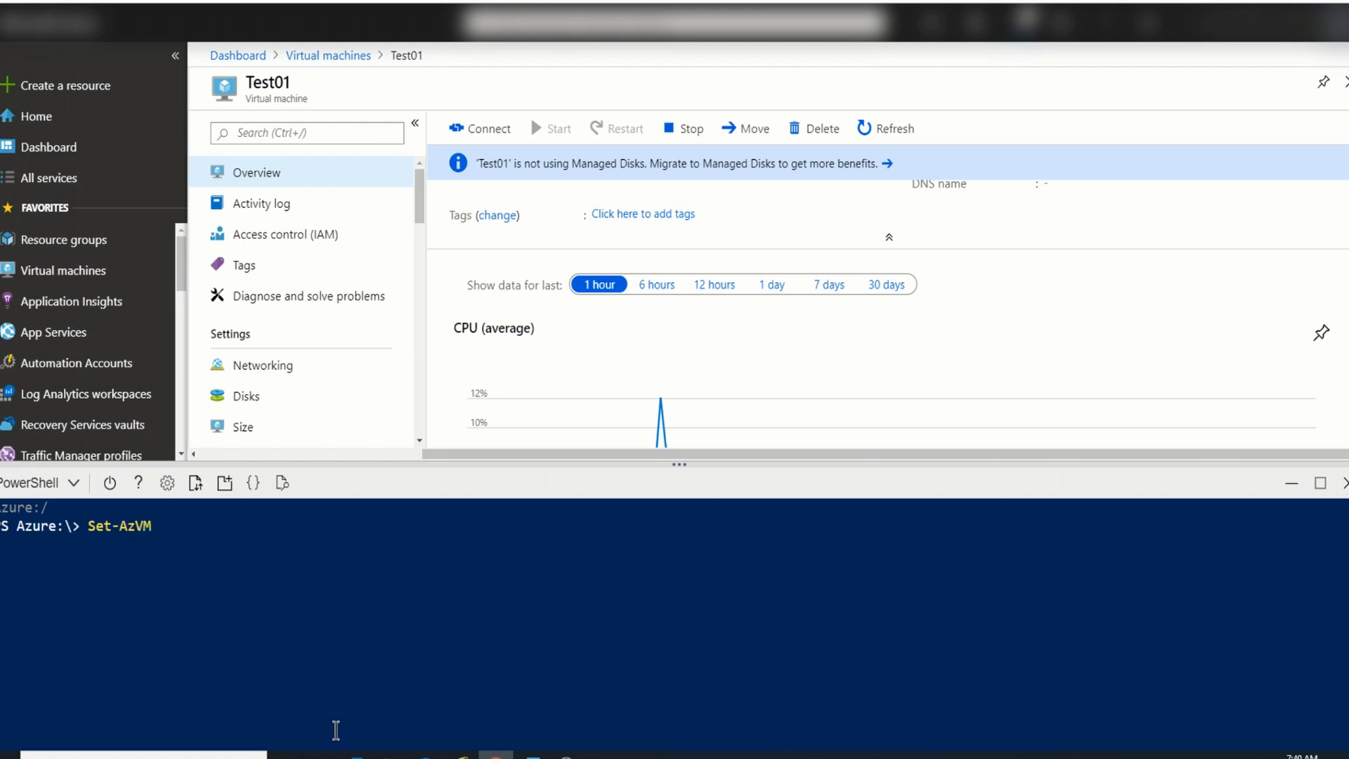
{"action": "type", "text": "-re"}
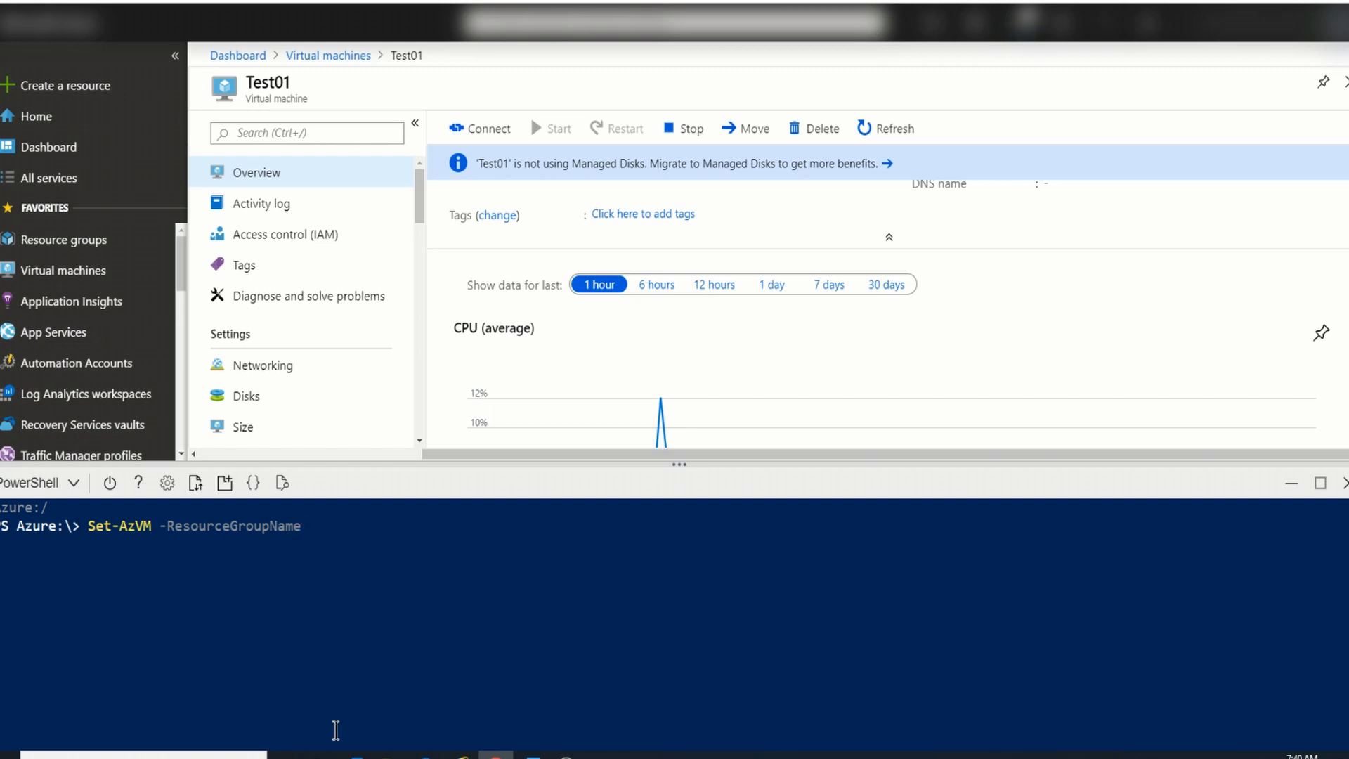
{"action": "type", "text": "Per"}
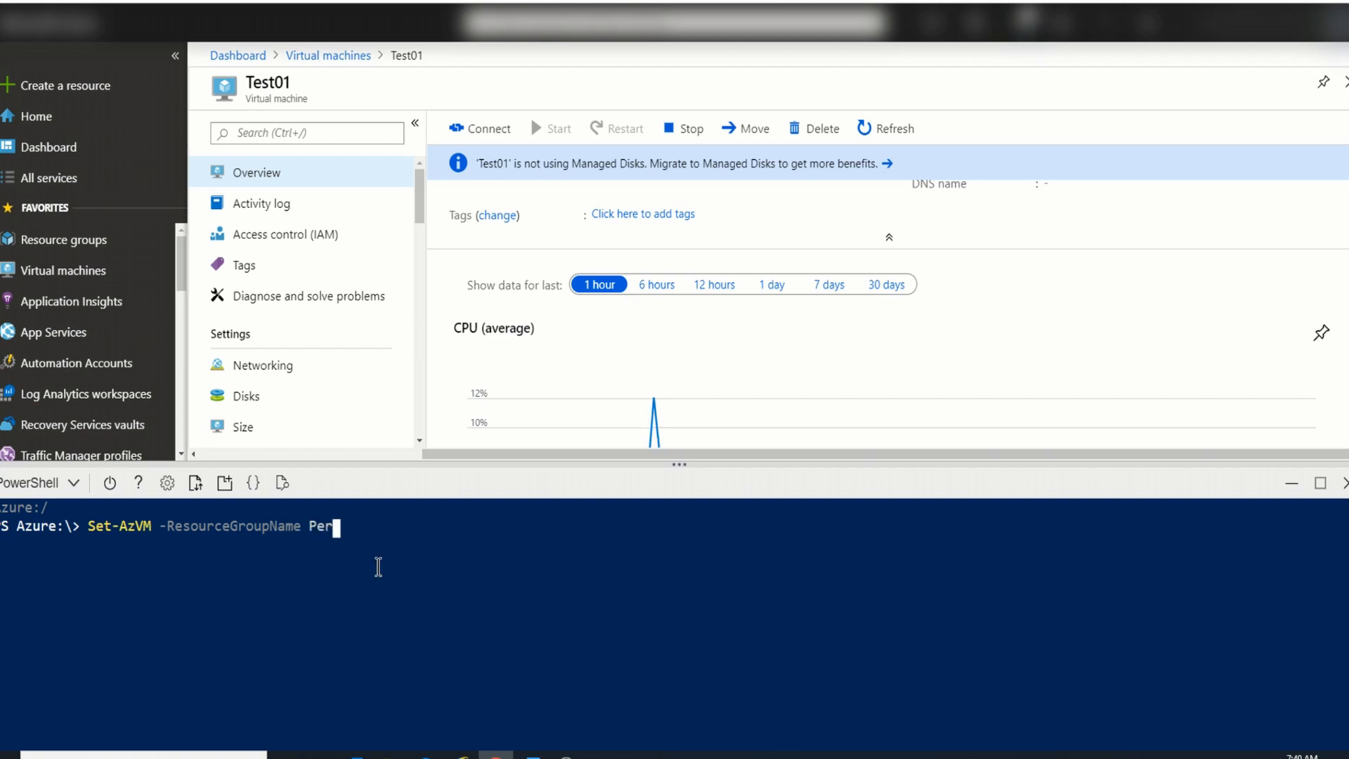
{"action": "type", "text": "fTestRG"}
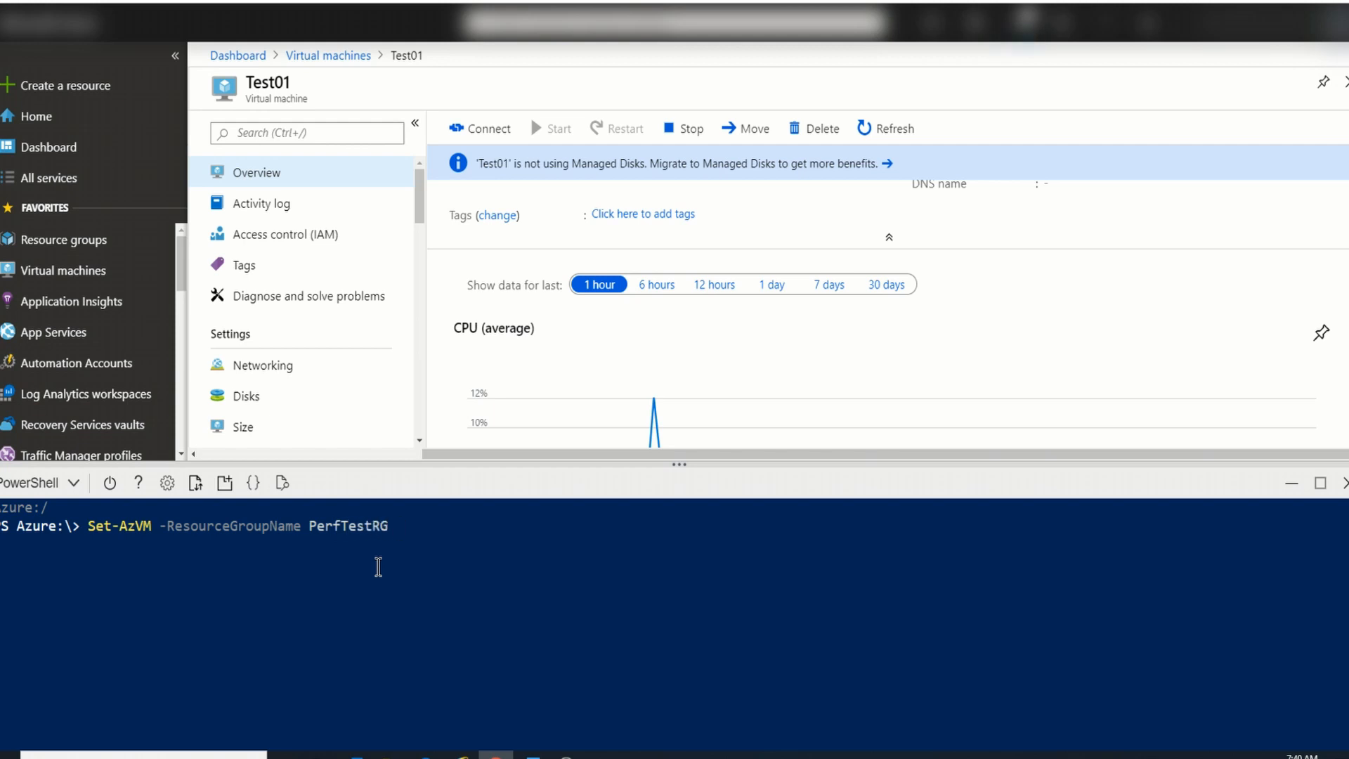
{"action": "type", "text": "-Name T"}
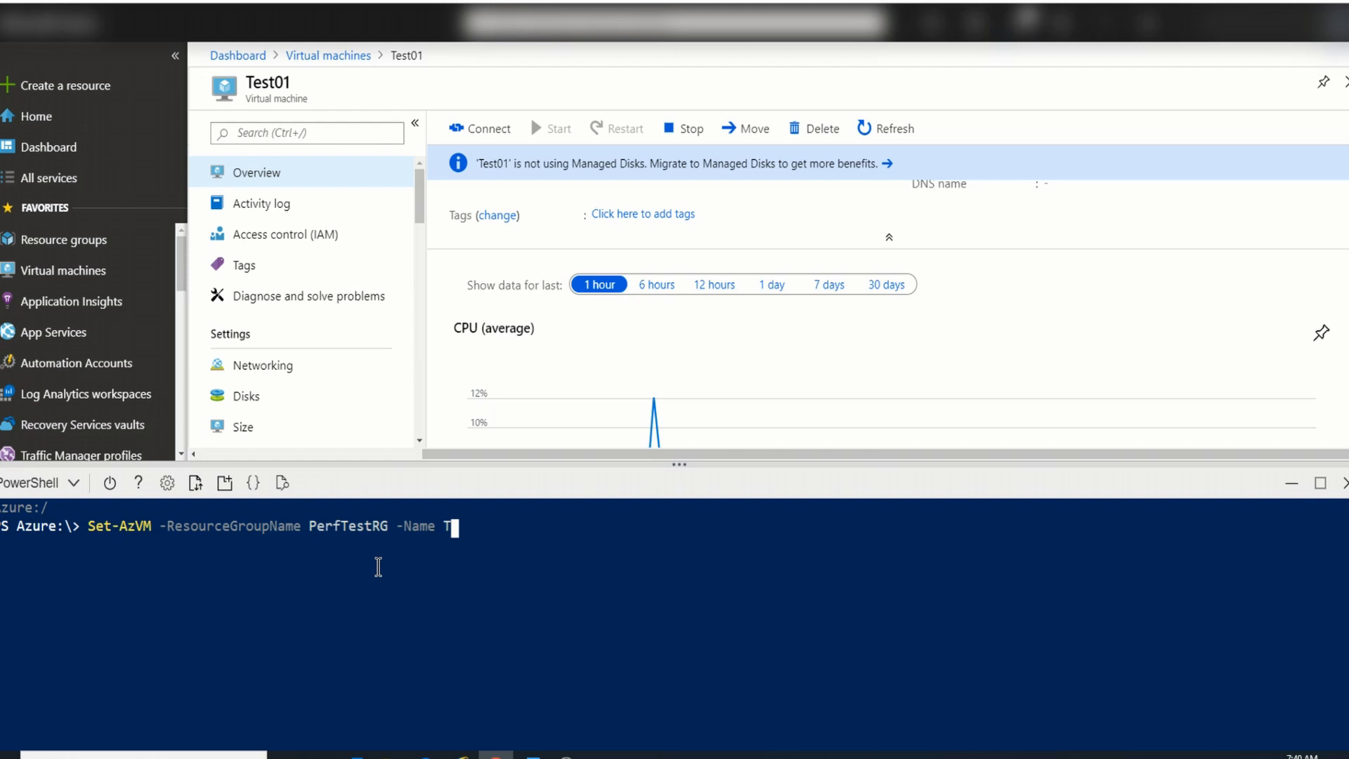
{"action": "type", "text": "est0"}
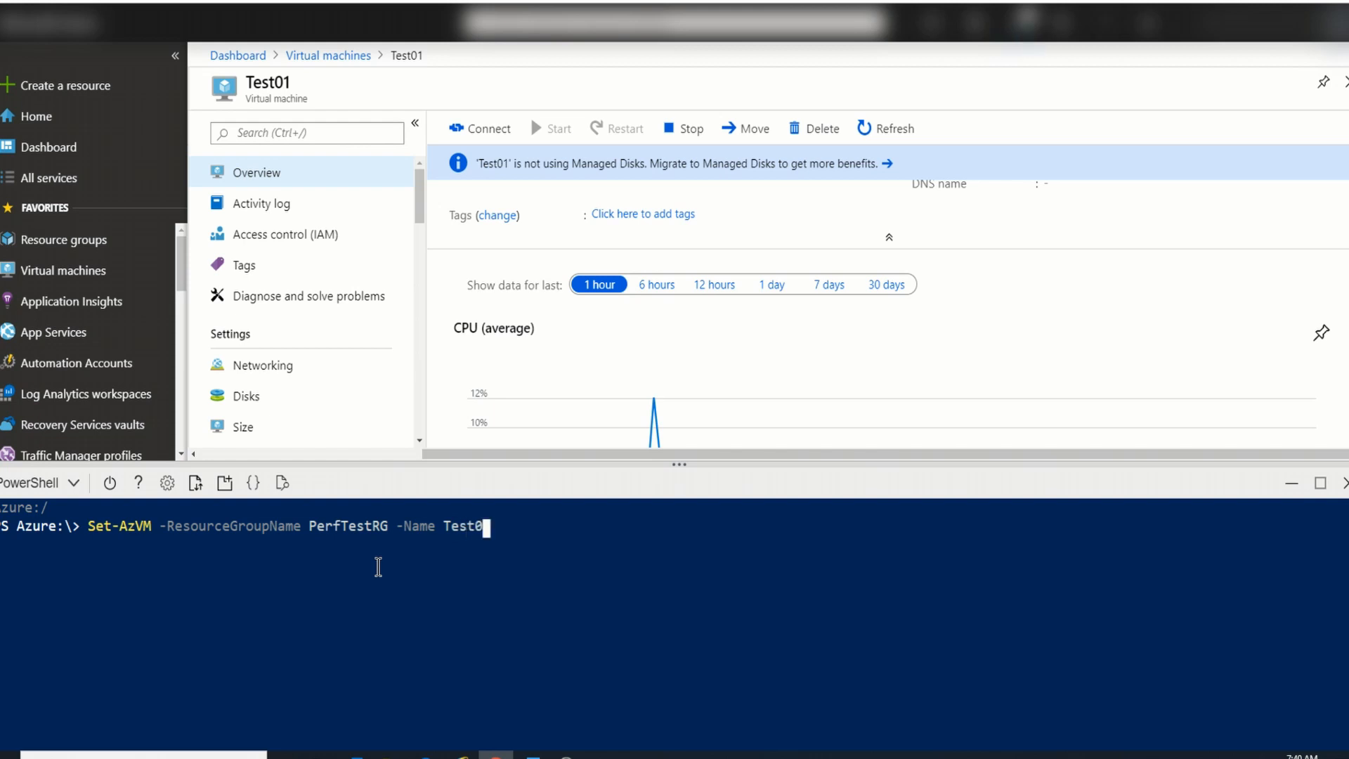
{"action": "type", "text": "2"}
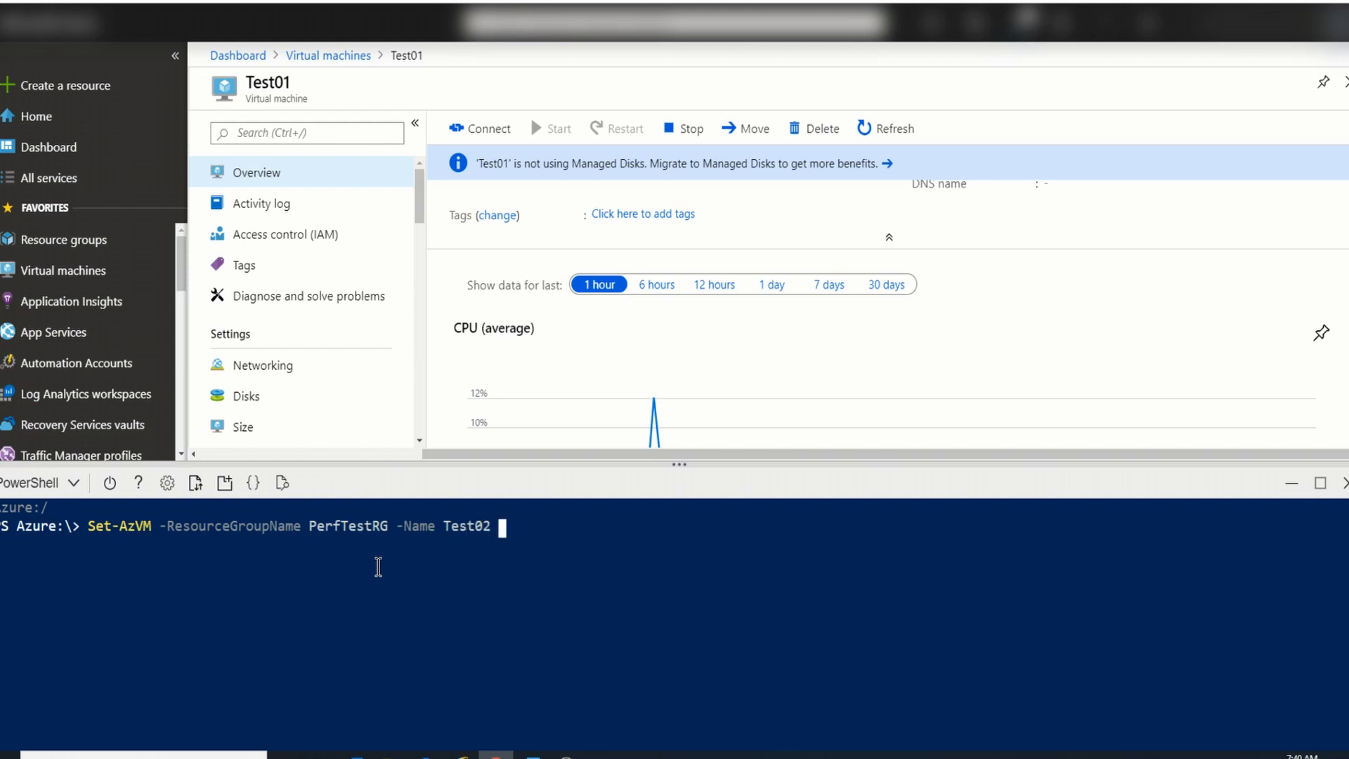
{"action": "type", "text": "-"}
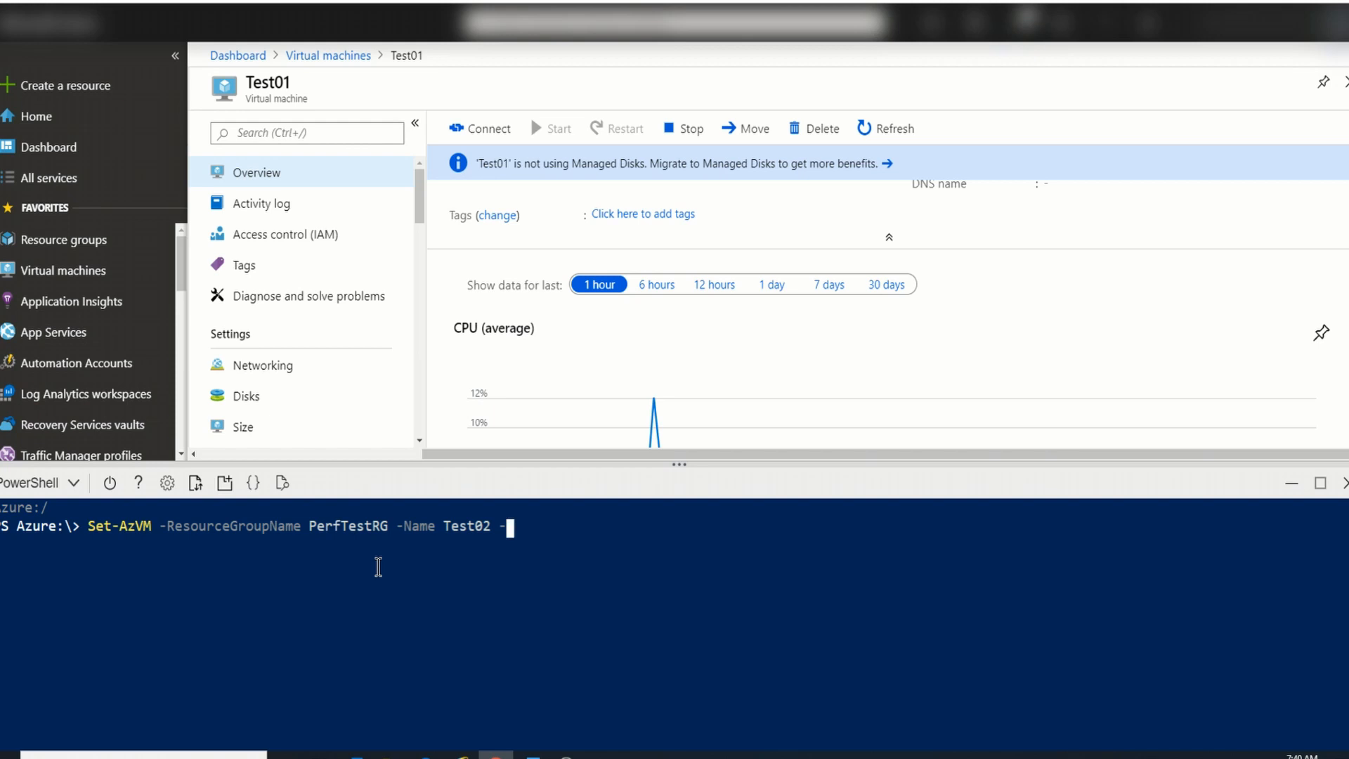
{"action": "type", "text": "Redeploy"}
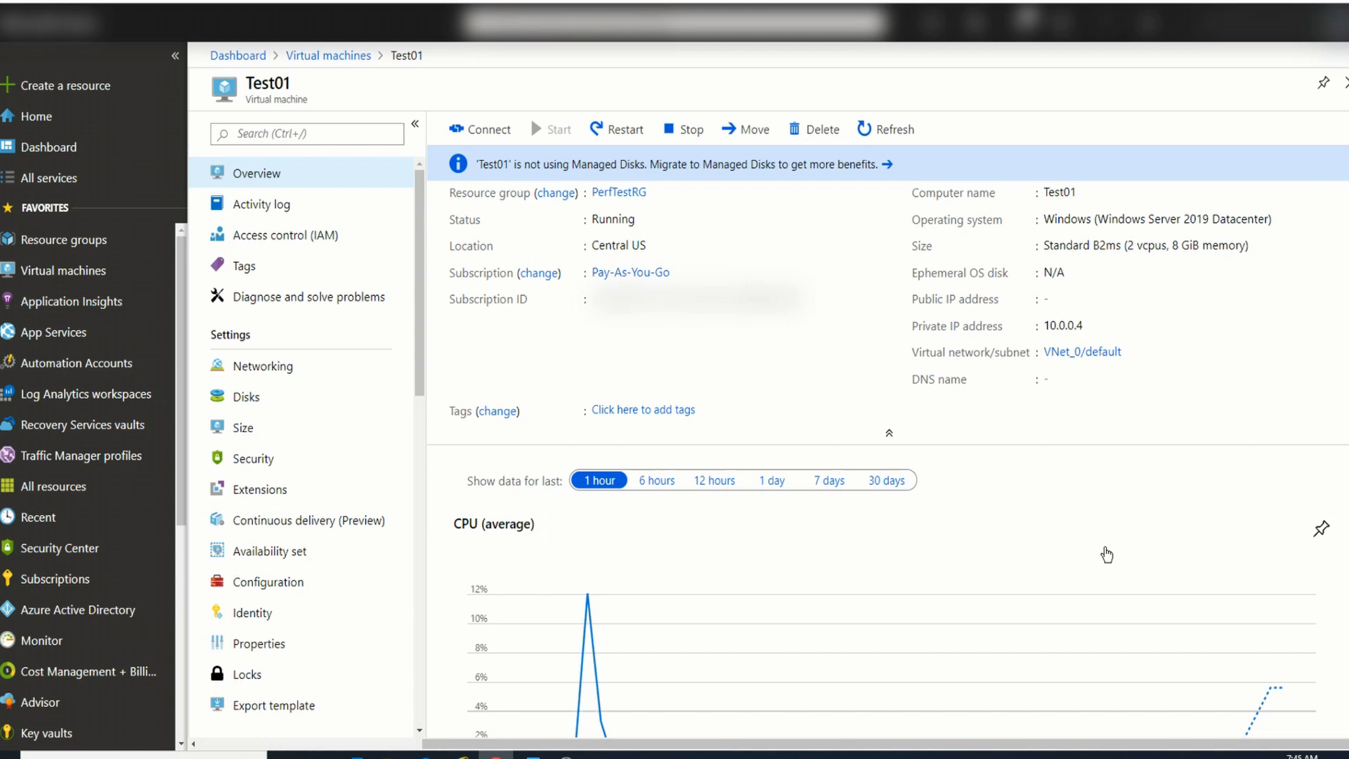
{"action": "mouse_move", "coordinate": [383, 396]}
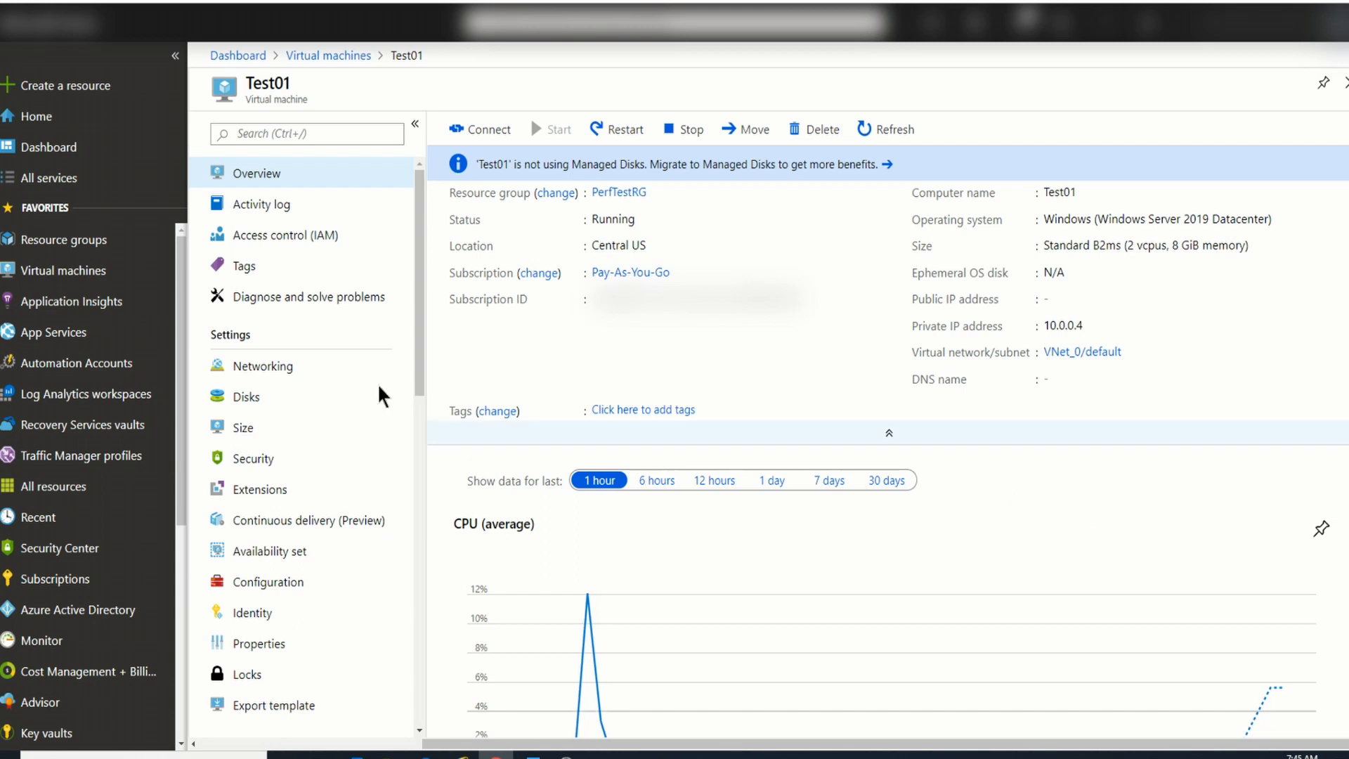
Step: Show Test01's activity log listing the recent Redeploy Virtual Machine operations
{"action": "left_click", "coordinate": [262, 203]}
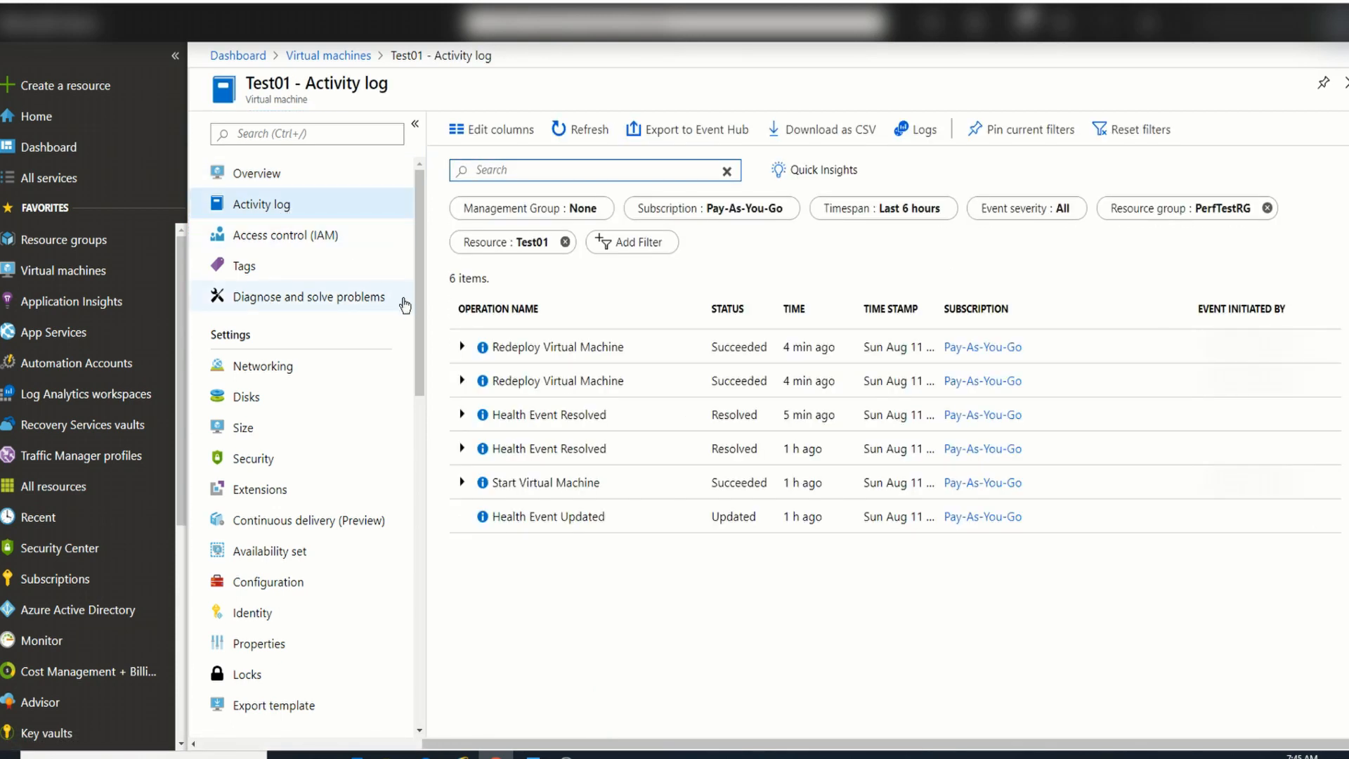
Step: Expand the top Redeploy Virtual Machine entry and view its Started event details
{"action": "left_click", "coordinate": [463, 347]}
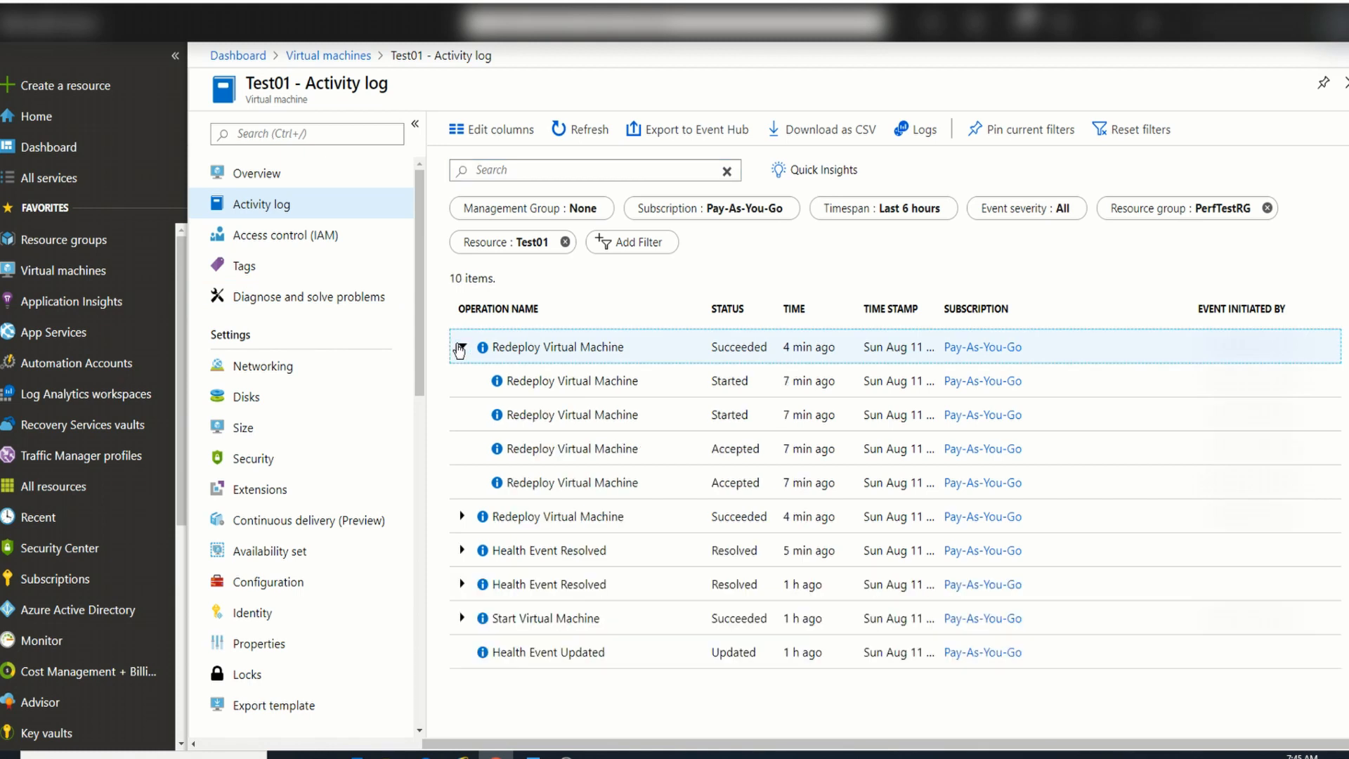
{"action": "left_click", "coordinate": [461, 347]}
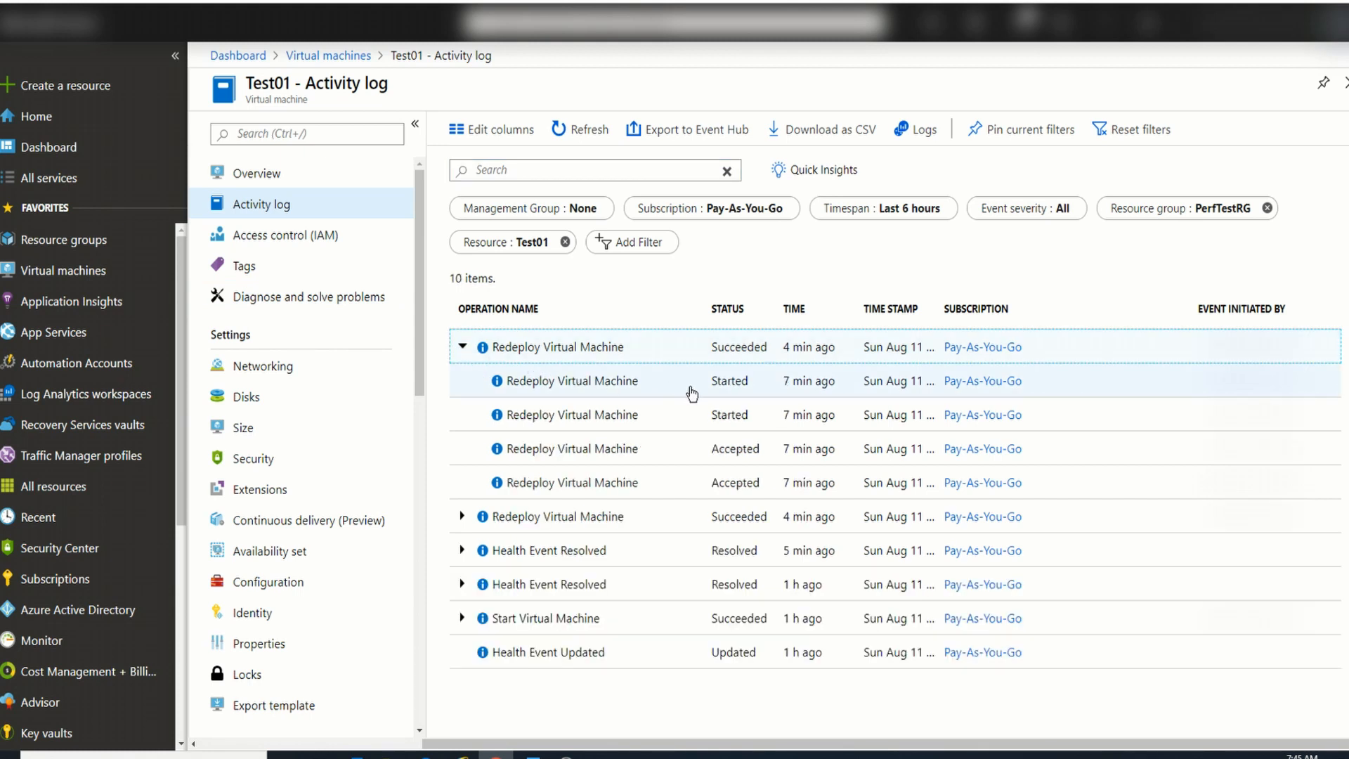